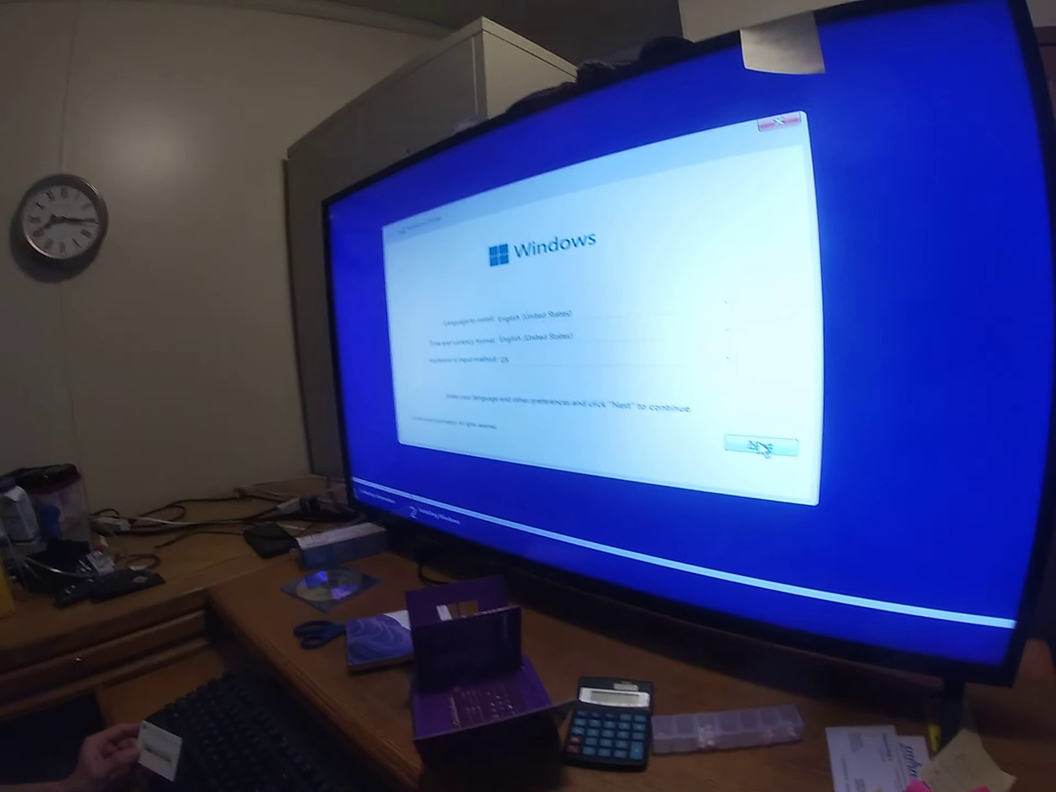
- Keep the default English (United States) language and region settings and continue
click(761, 448)
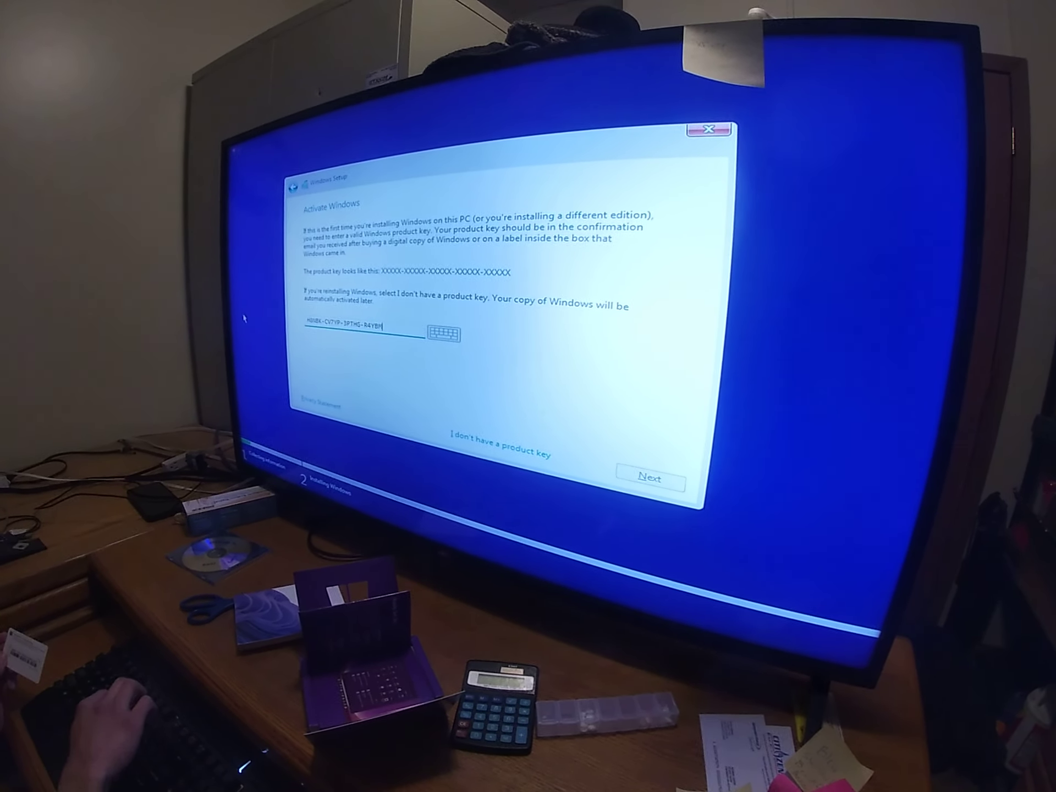
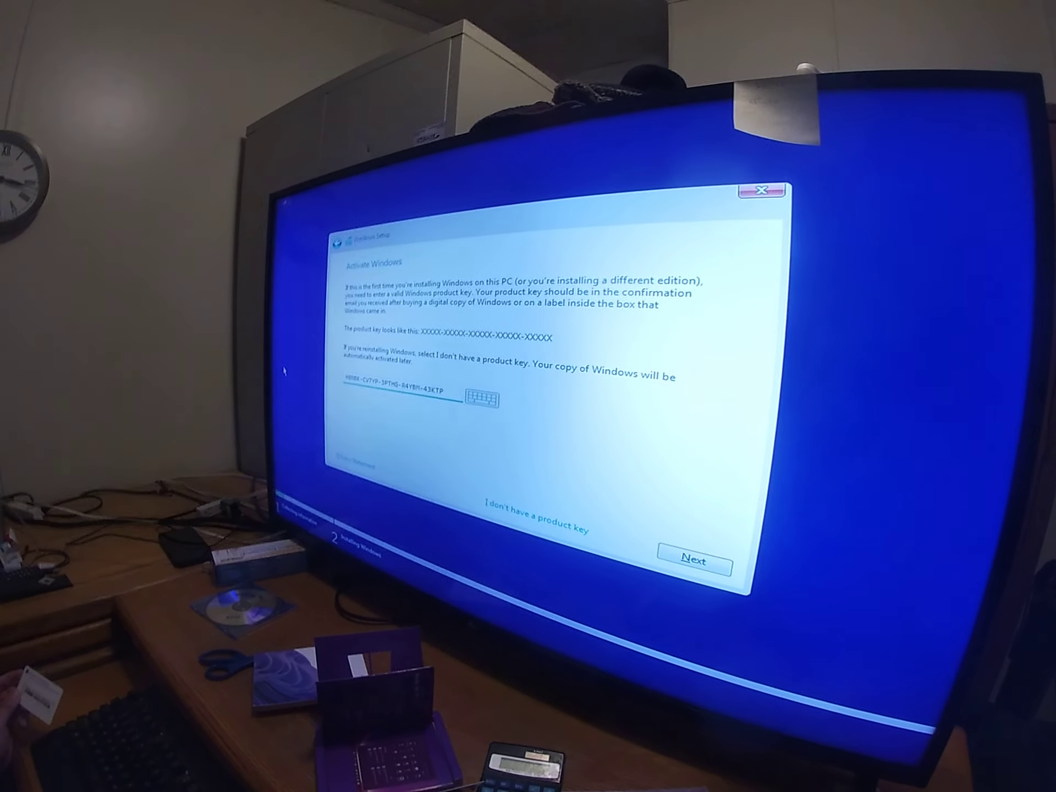
click(692, 562)
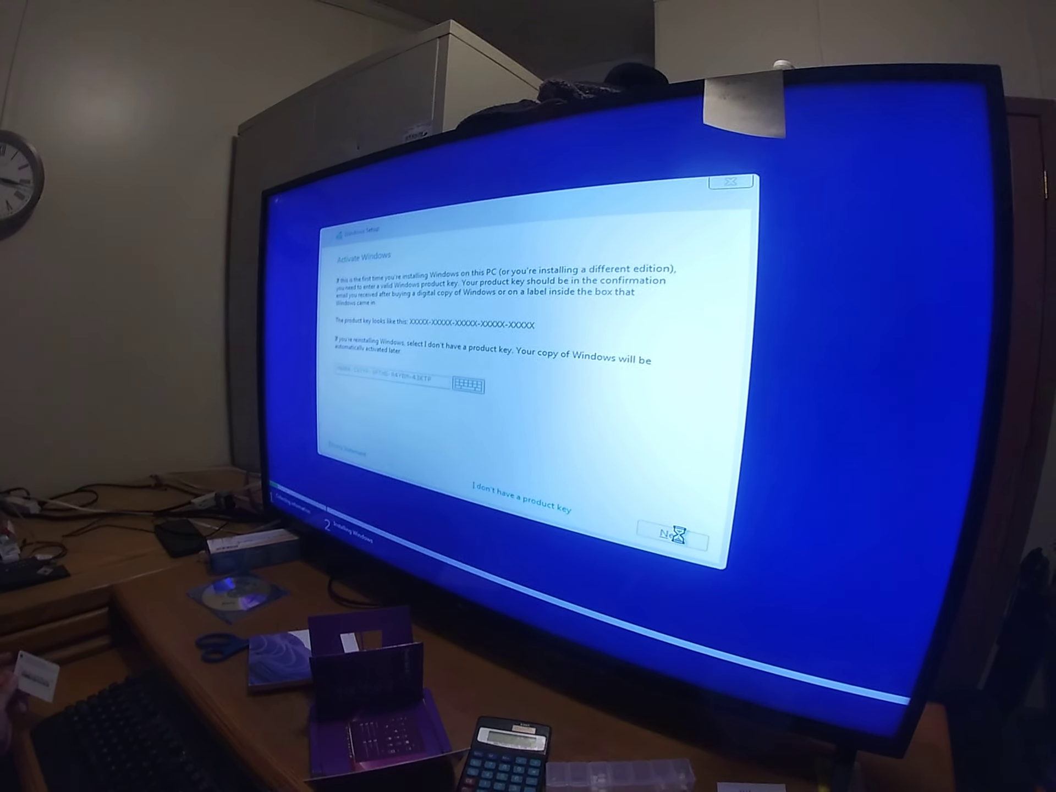
click(680, 535)
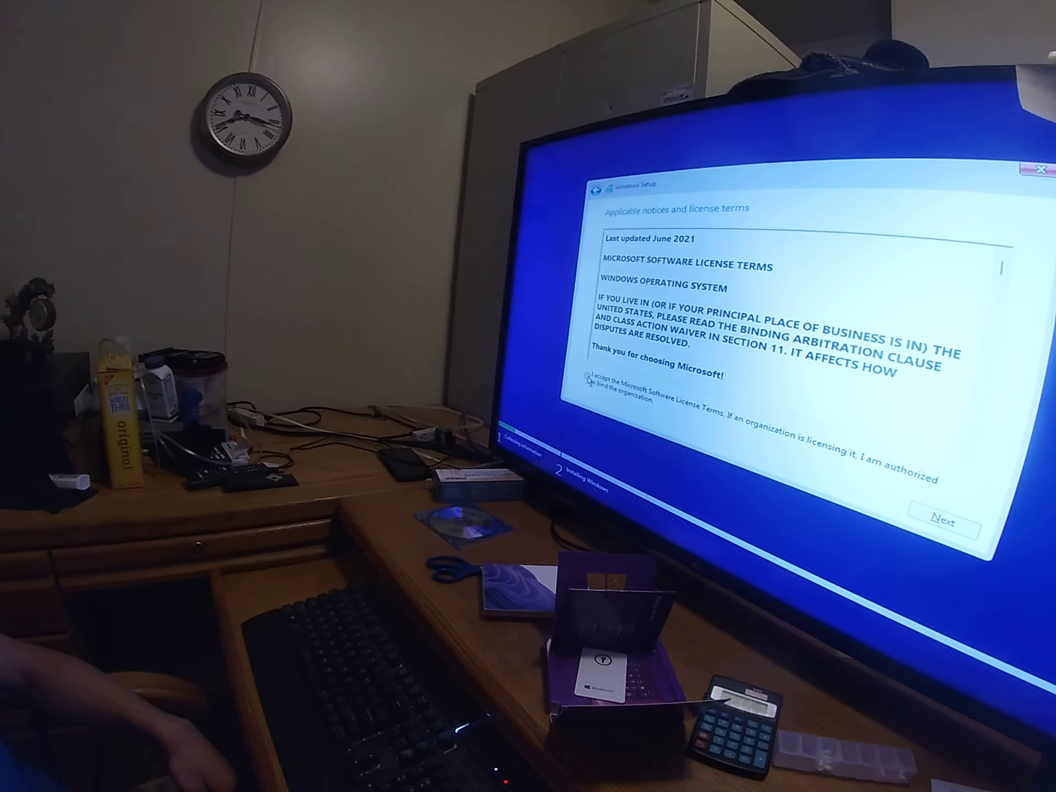
- Accept the Microsoft Software License Terms and install Windows onto Drive 0's unallocated space
click(941, 519)
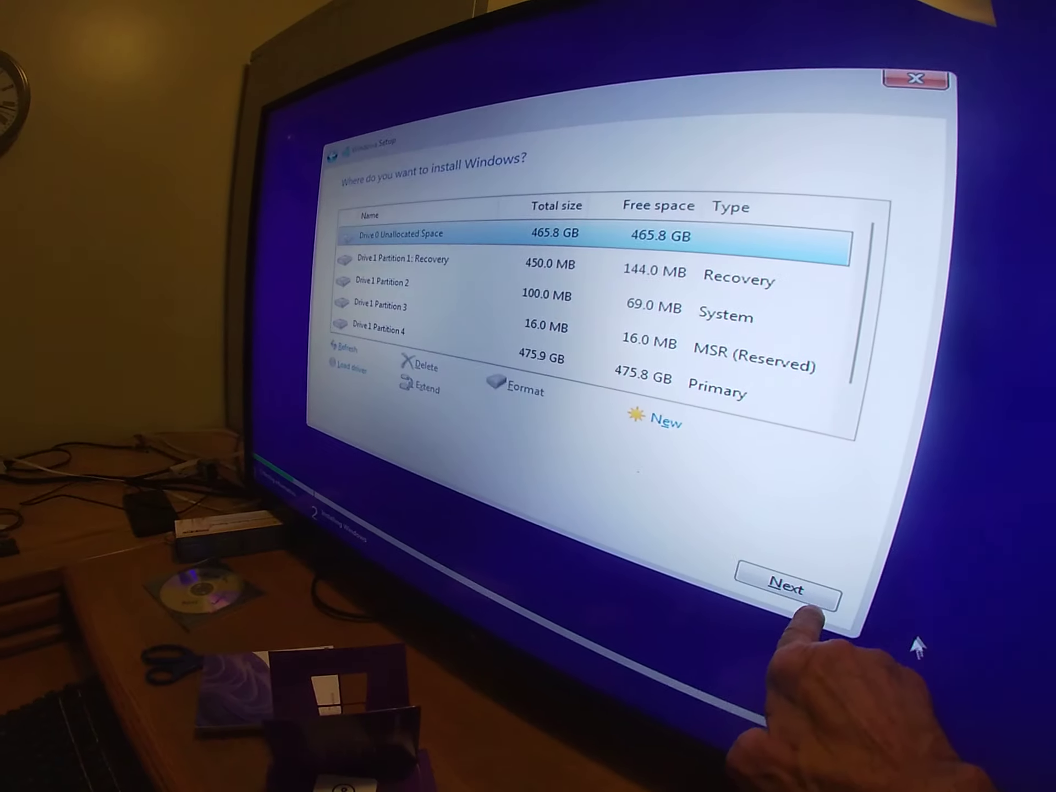
click(791, 590)
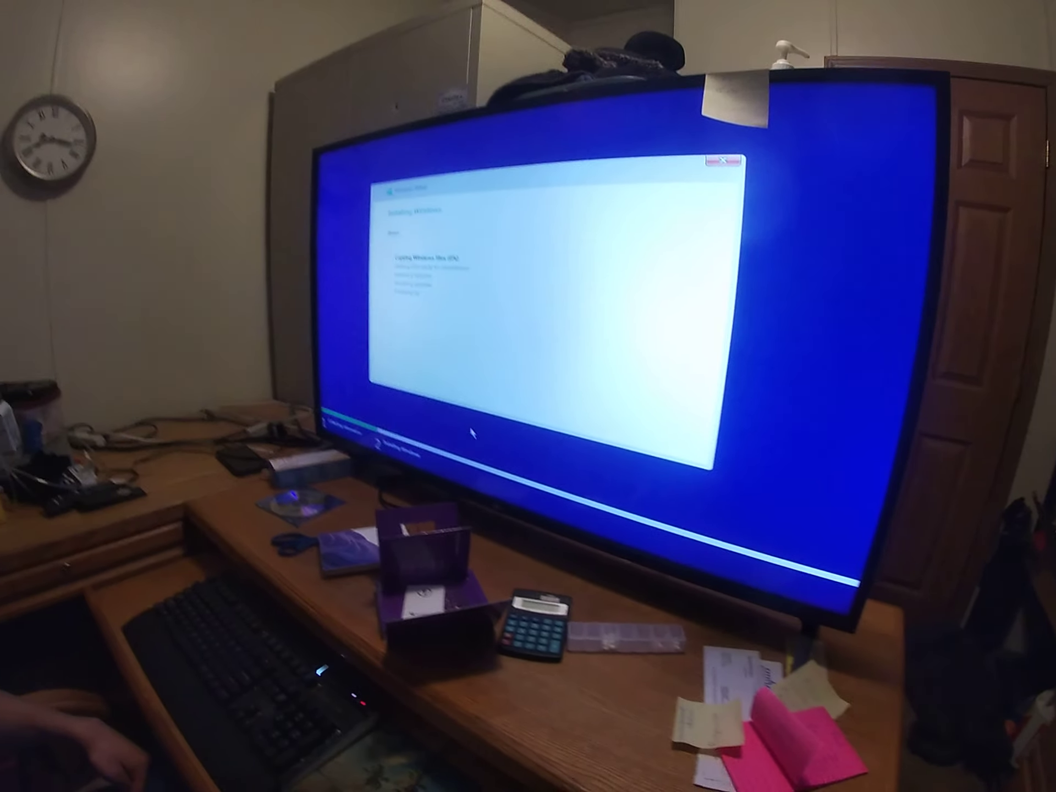